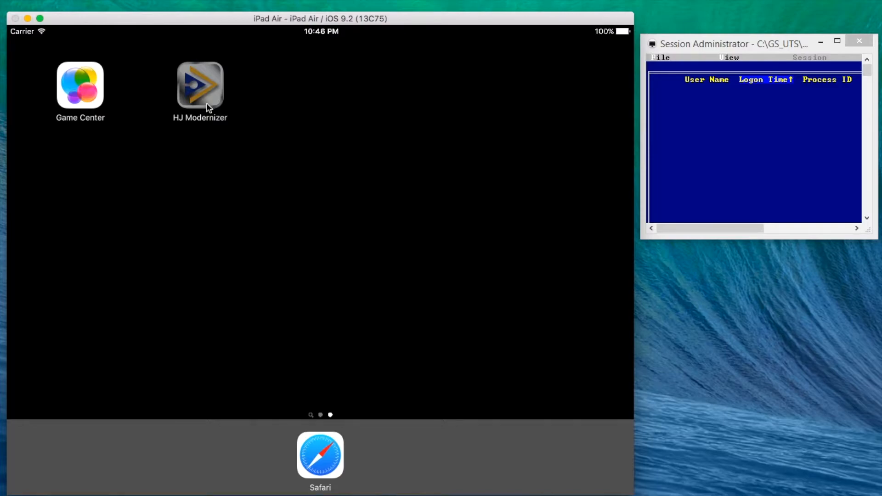
Launch HJ Modernizer and connect the iPad as device RADIO_04 to reach the User ID login screen
left_click(199, 85)
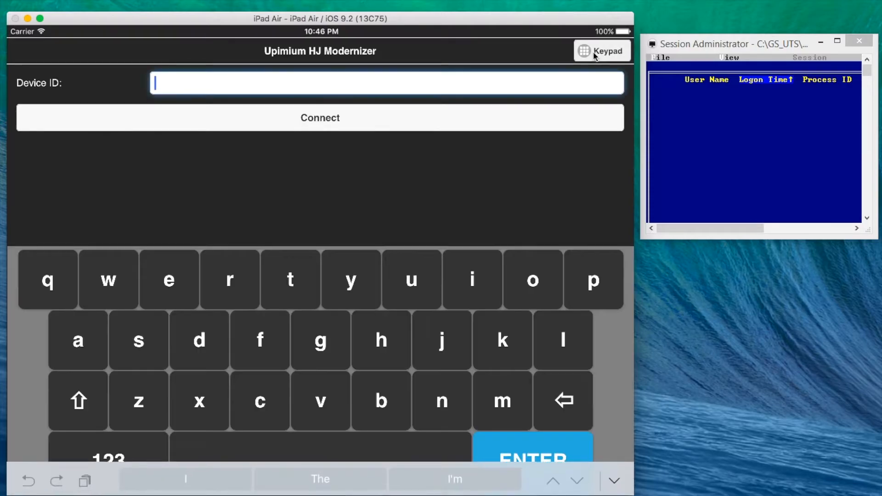
mouse_move(78, 401)
type("RAD")
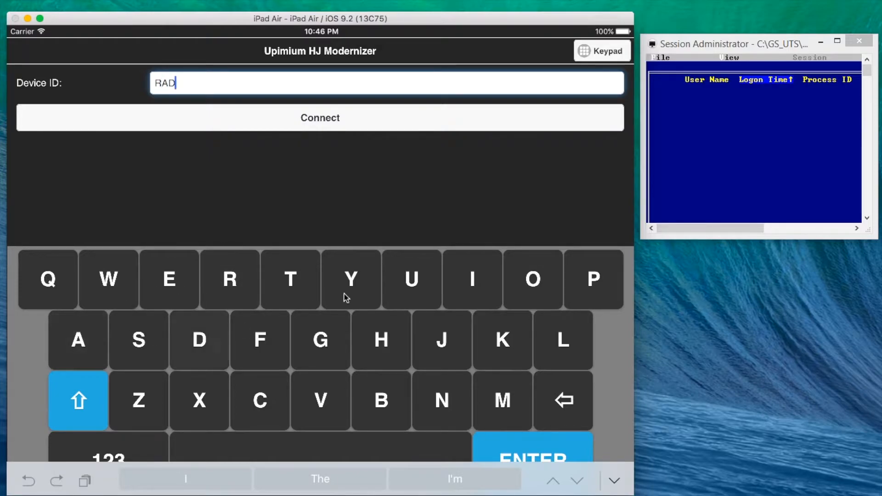
type("IO_")
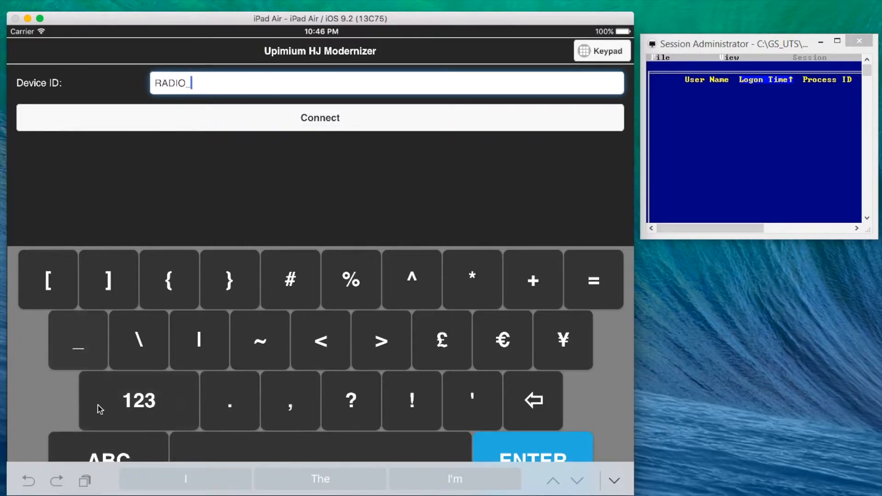
left_click(138, 400)
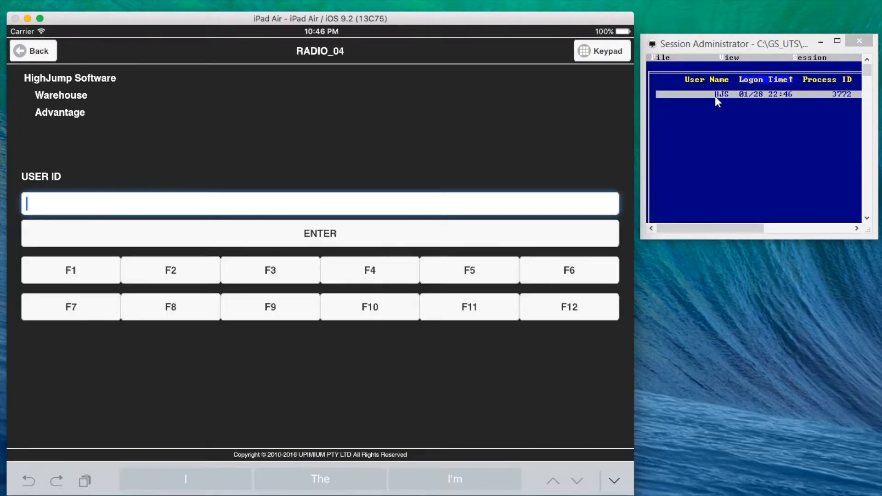
Show the mirrored telnet session and enter USER ID MATT in capitals via the on-screen keypad
left_click(821, 40)
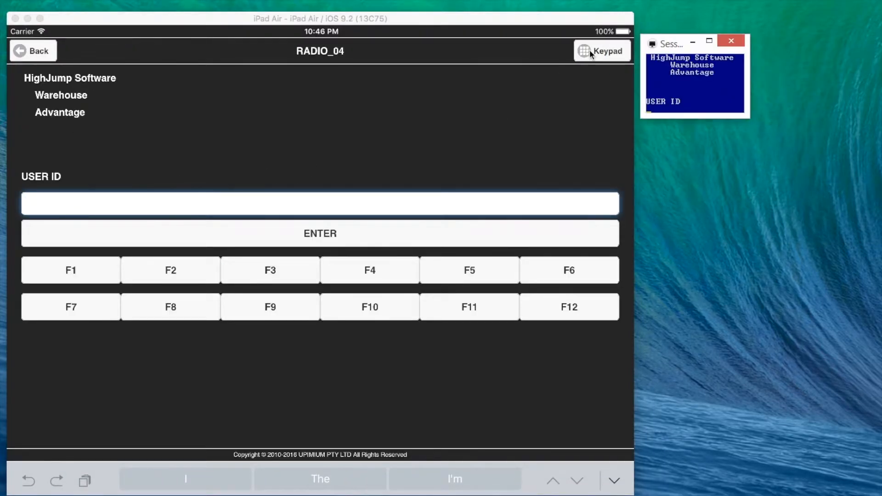
left_click(319, 204)
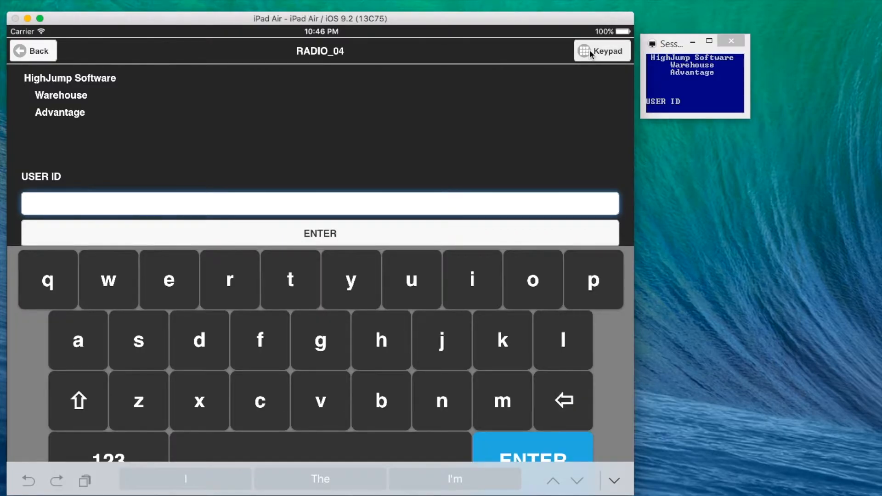
mouse_move(459, 400)
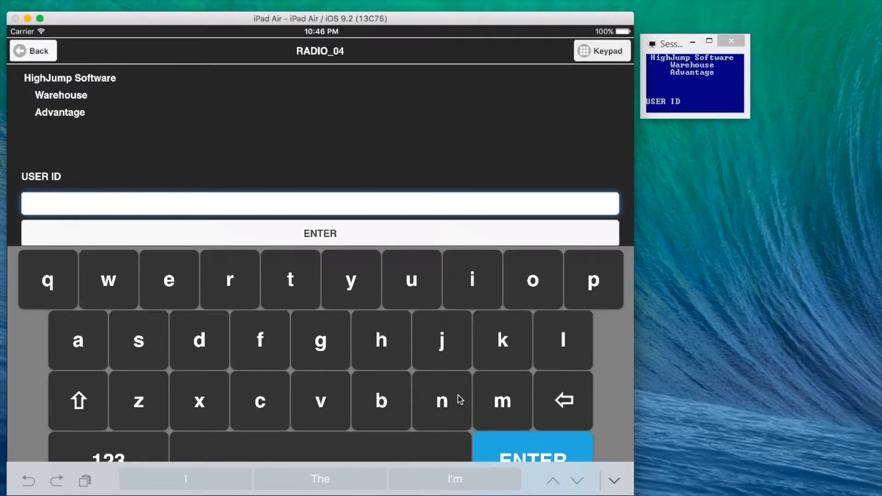
left_click(77, 400)
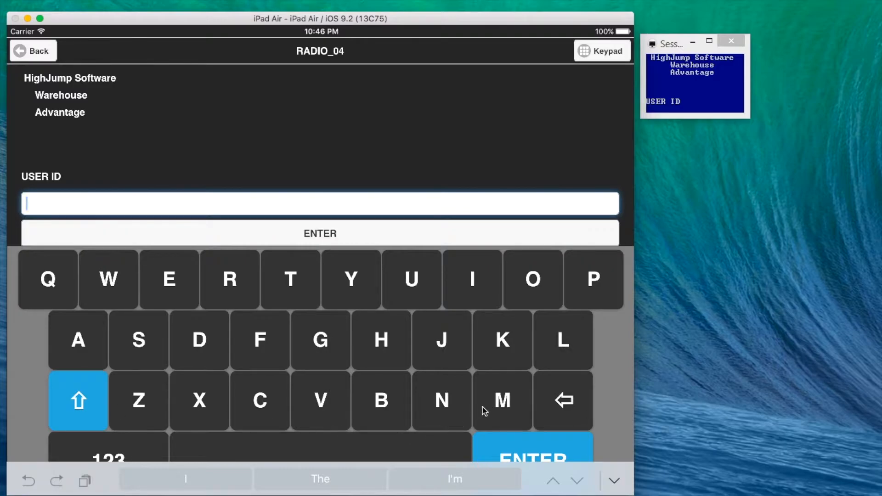
type("MATT")
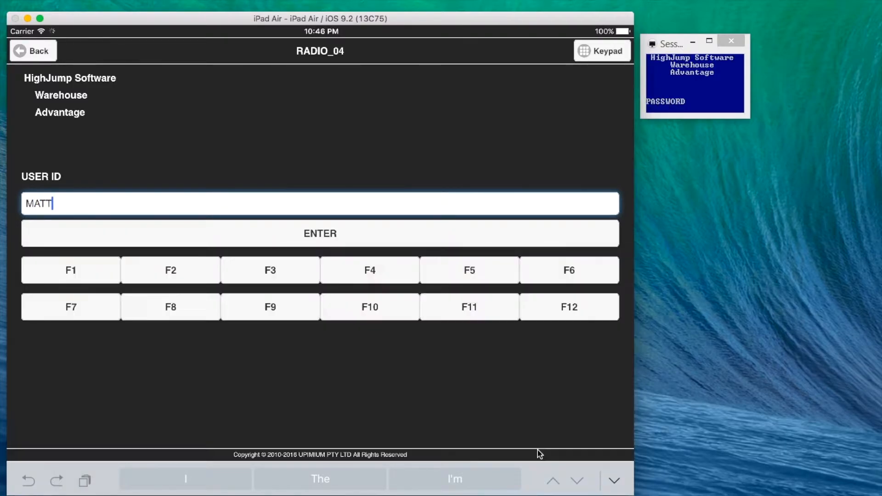
Enter the password and log in as MATT MANAGER, reaching the main options menu
left_click(319, 233)
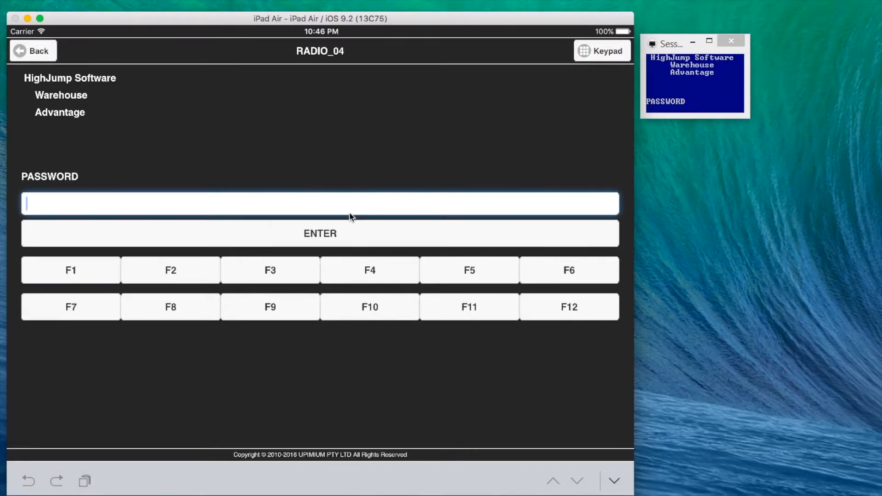
type("M")
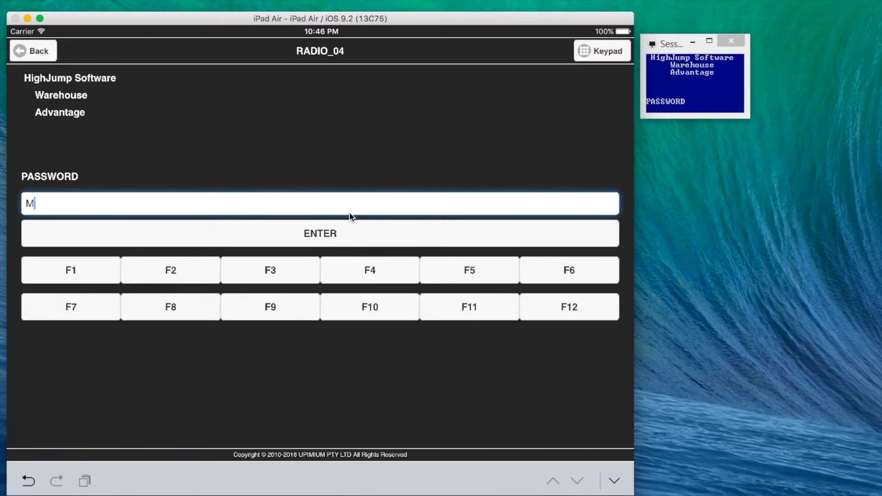
left_click(320, 233)
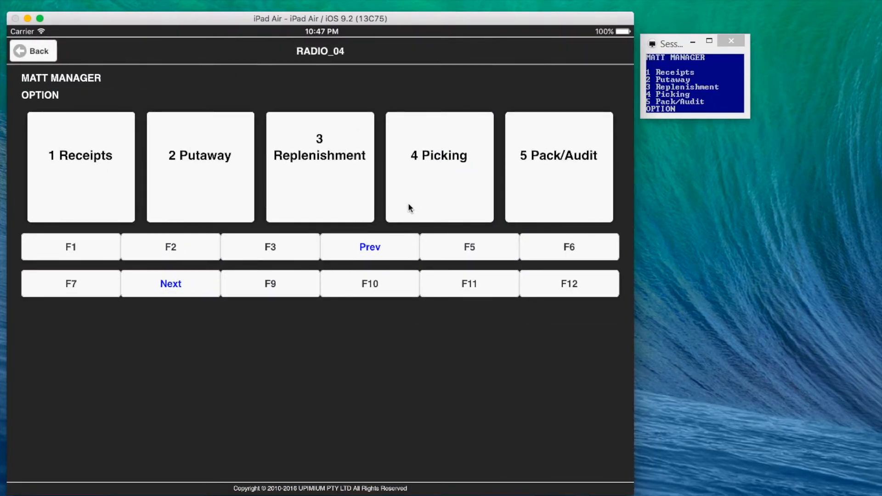
mouse_move(195, 287)
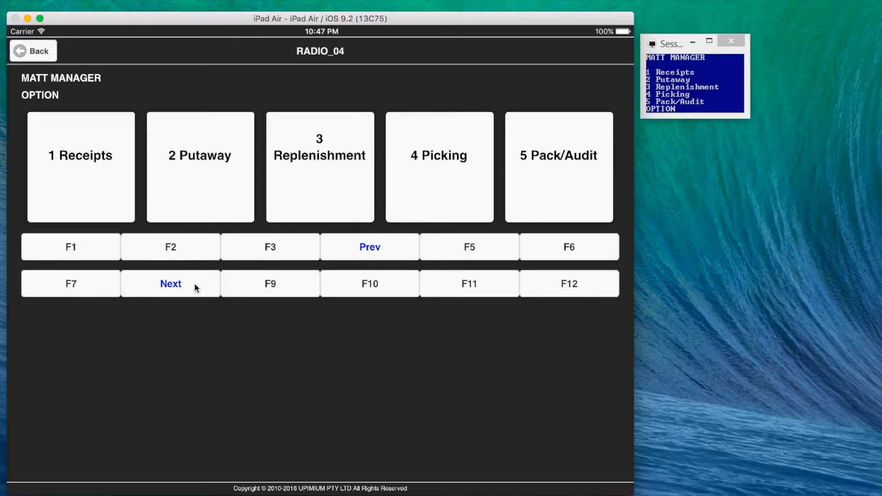
From the options menu choose Picking, then 1 Order Picking, so the pick area prompt shows CASE
left_click(170, 283)
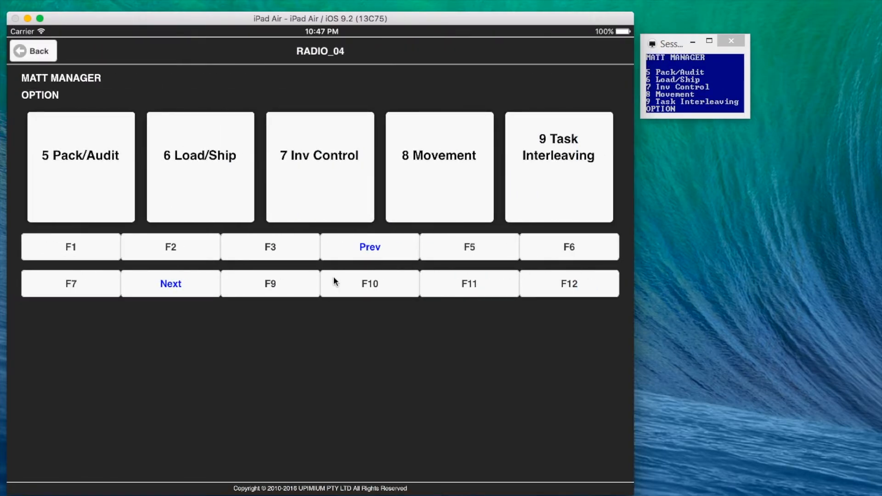
mouse_move(355, 256)
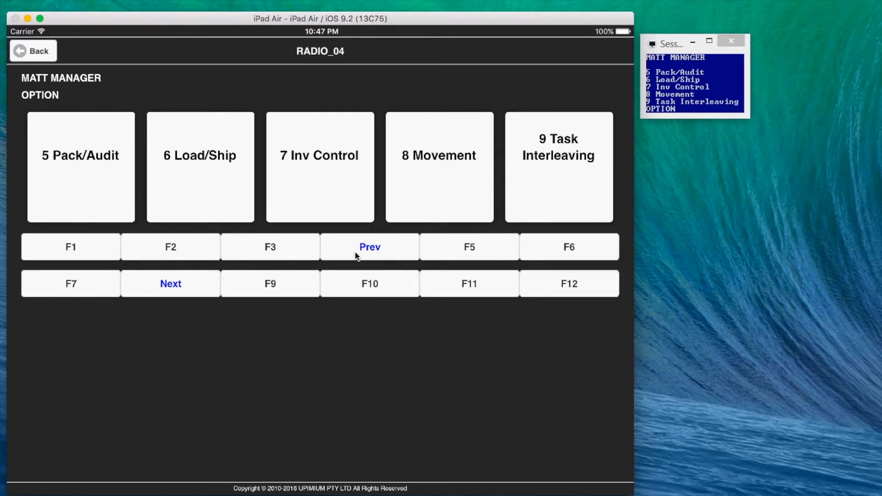
left_click(369, 247)
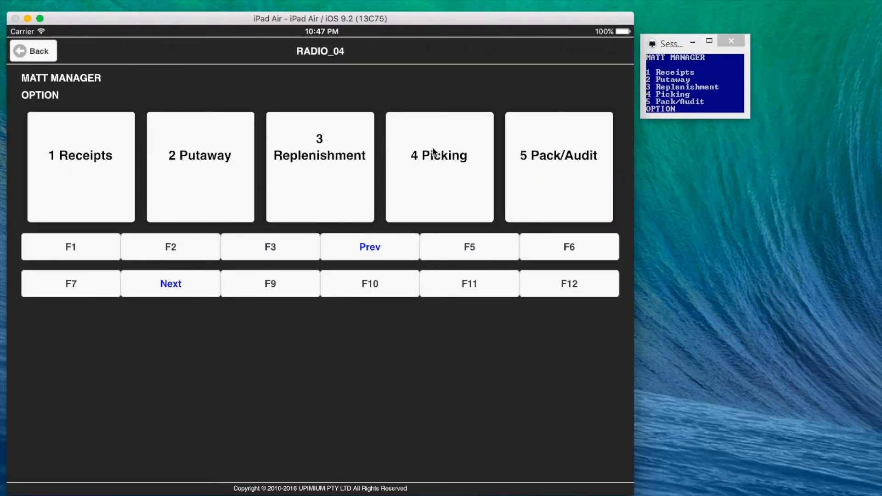
left_click(439, 166)
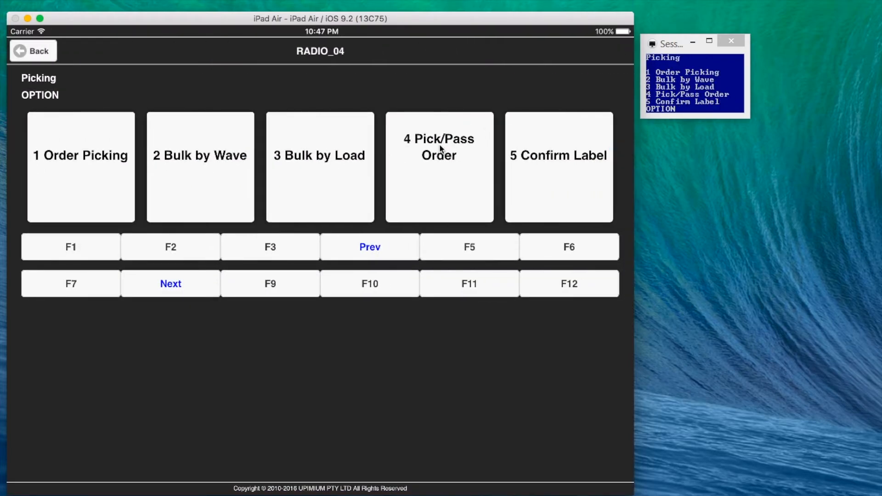
mouse_move(115, 184)
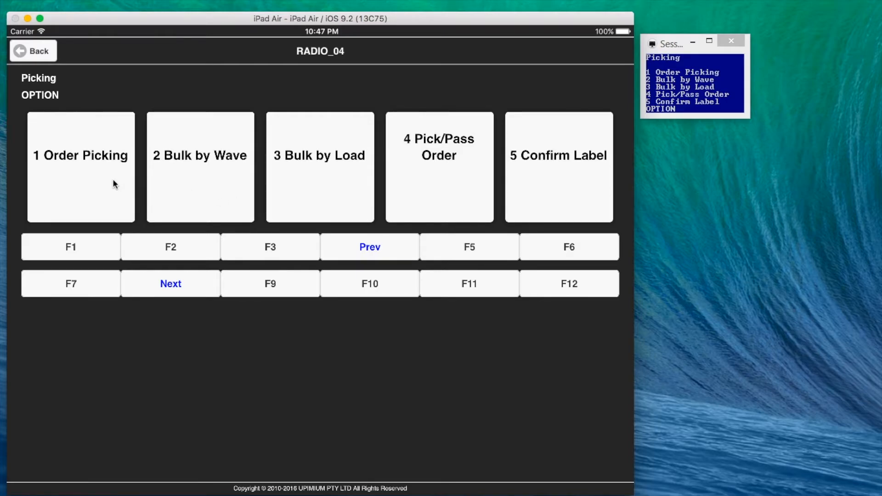
left_click(81, 166)
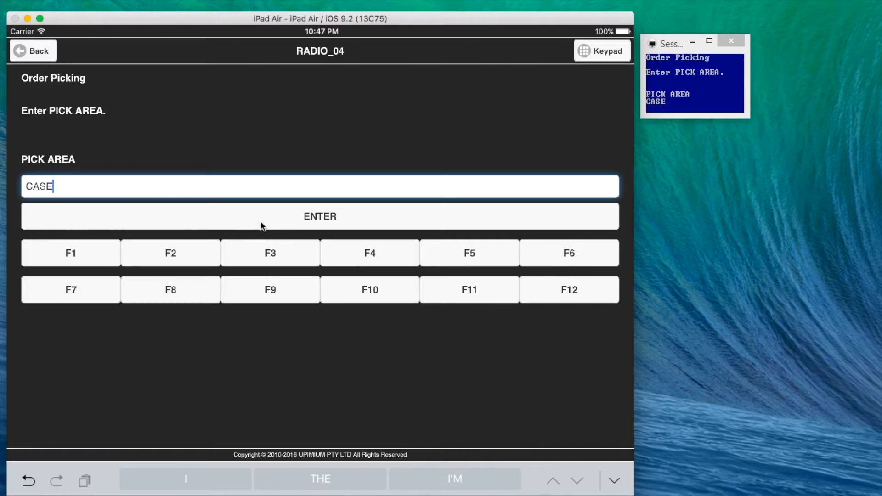
Accept pick area CASE and order SO2, then list the order's items (NNFG00000, NNFG07505, NNFG30680) via LST (F8)
left_click(320, 216)
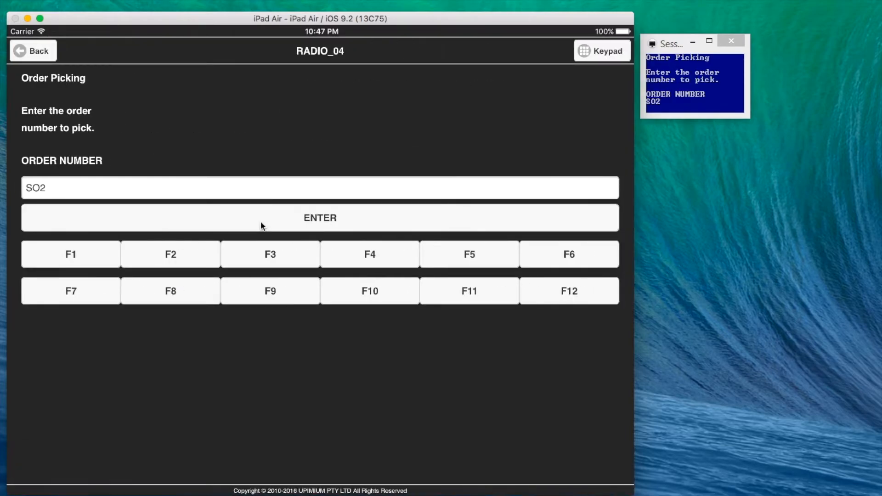
left_click(320, 188)
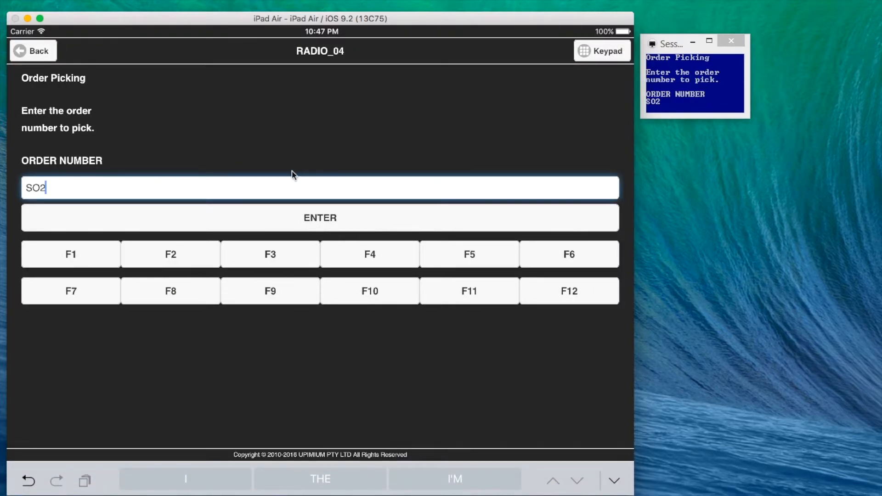
left_click(320, 218)
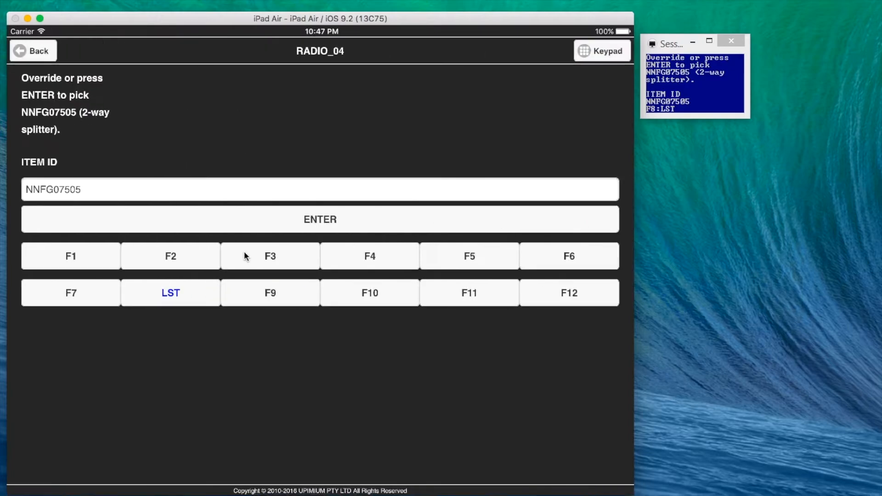
left_click(319, 189)
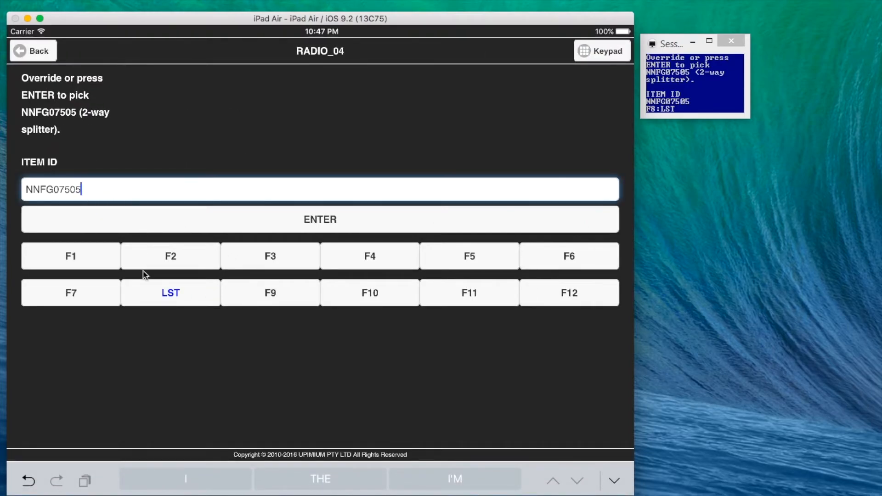
left_click(170, 293)
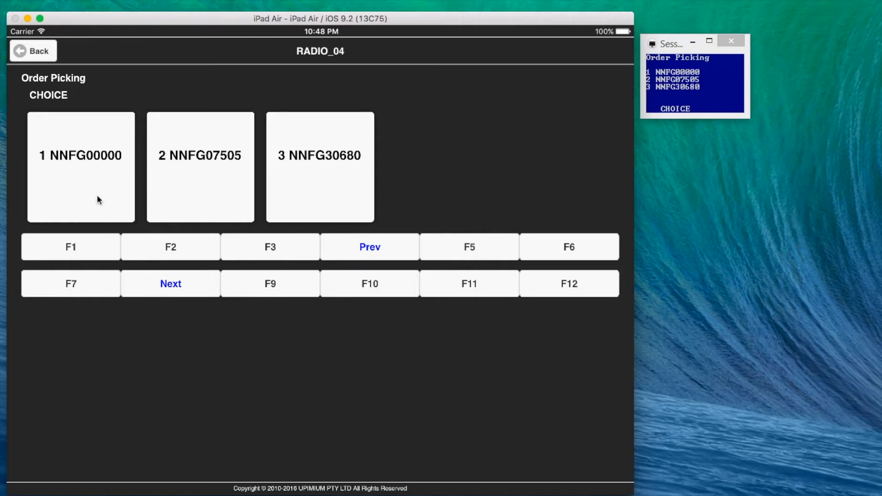
Choose item NNFG00000 and confirm pick location I251 and license plate LP
left_click(81, 166)
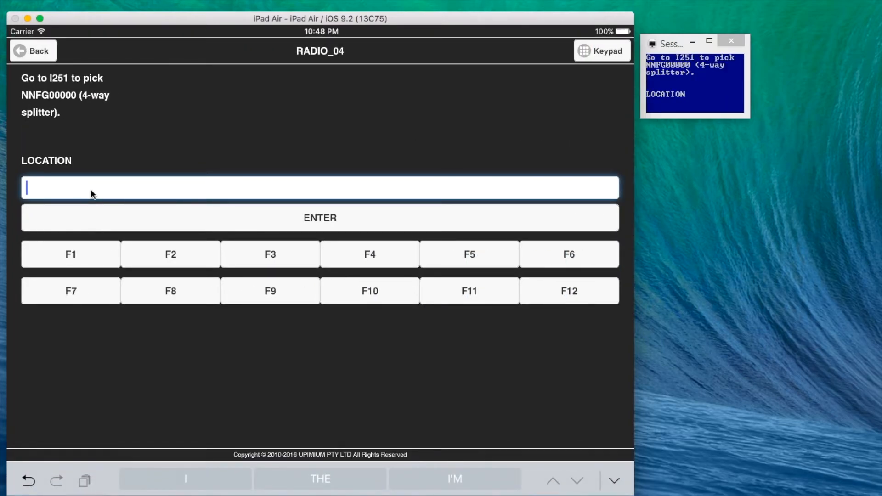
type("l251")
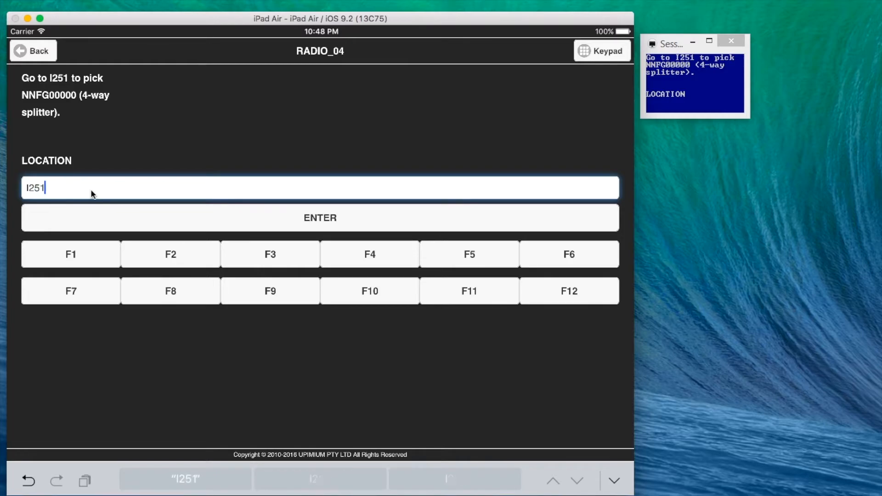
left_click(319, 218)
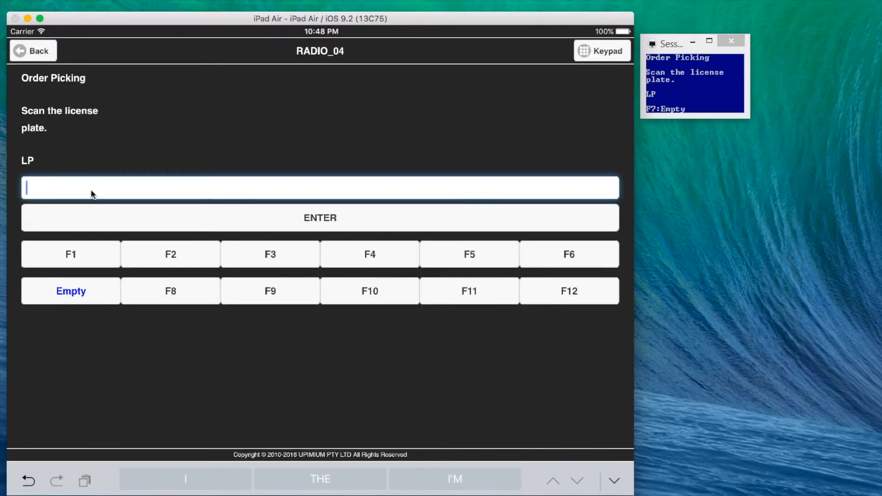
type("LP")
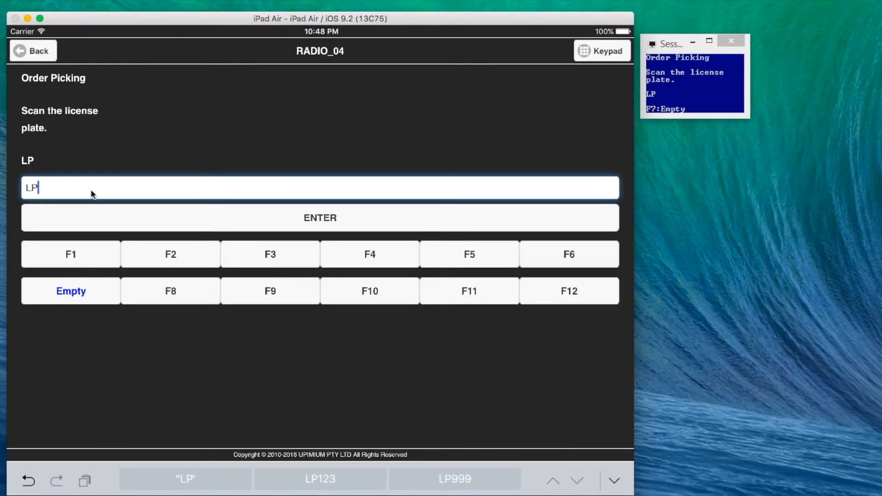
left_click(319, 218)
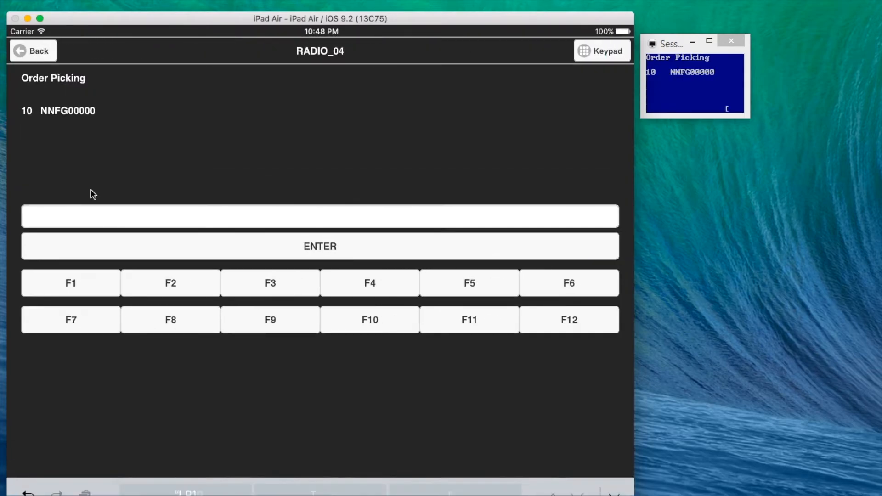
Continue past the picked-line summary to the cases-picked prompt with 1 entered
left_click(320, 216)
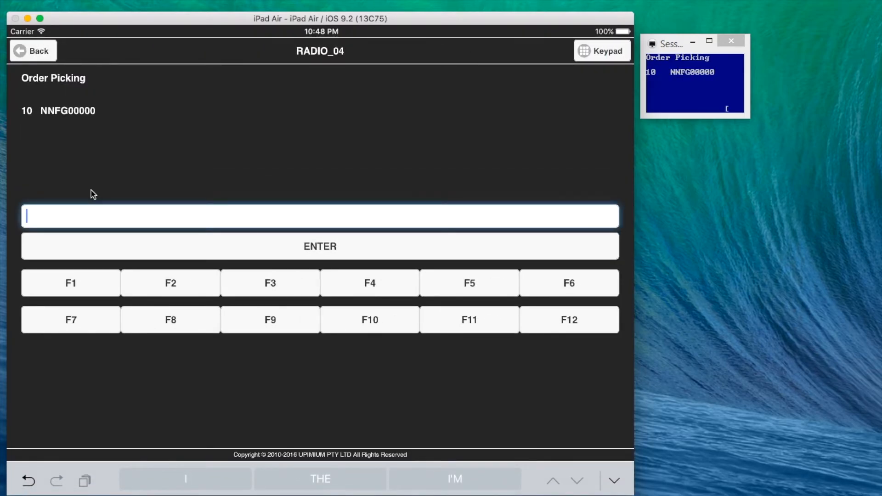
left_click(320, 246)
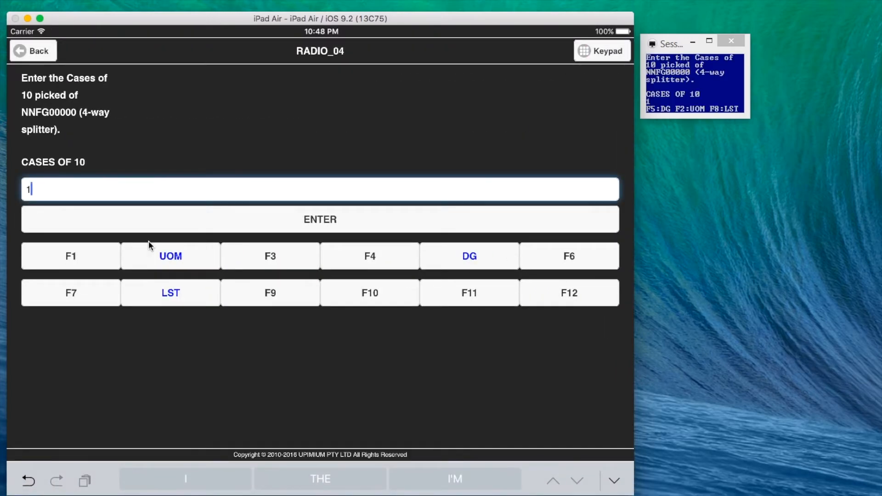
mouse_move(171, 289)
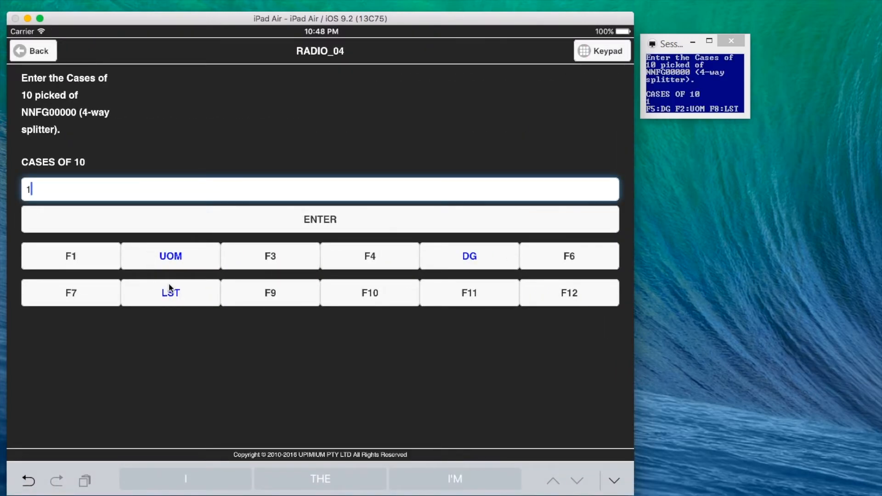
Confirm 1 case and 10 eaches picked and drop location SL1, reaching Transaction Complete
left_click(320, 219)
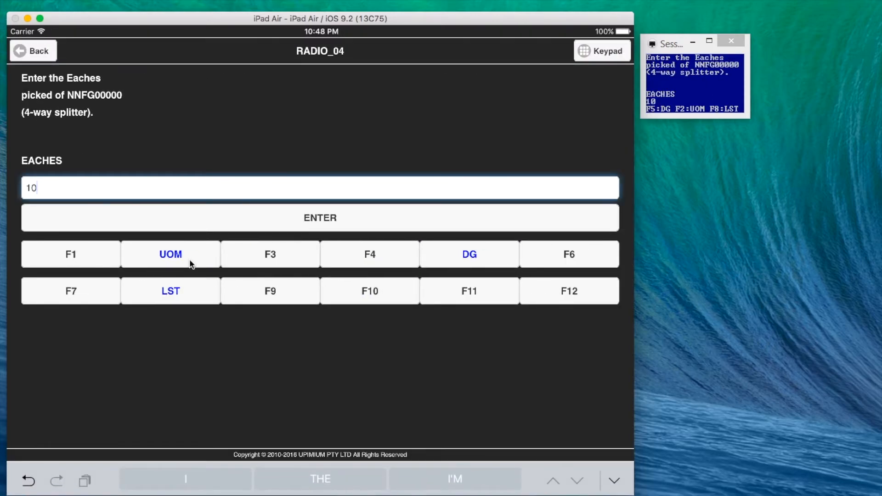
left_click(319, 218)
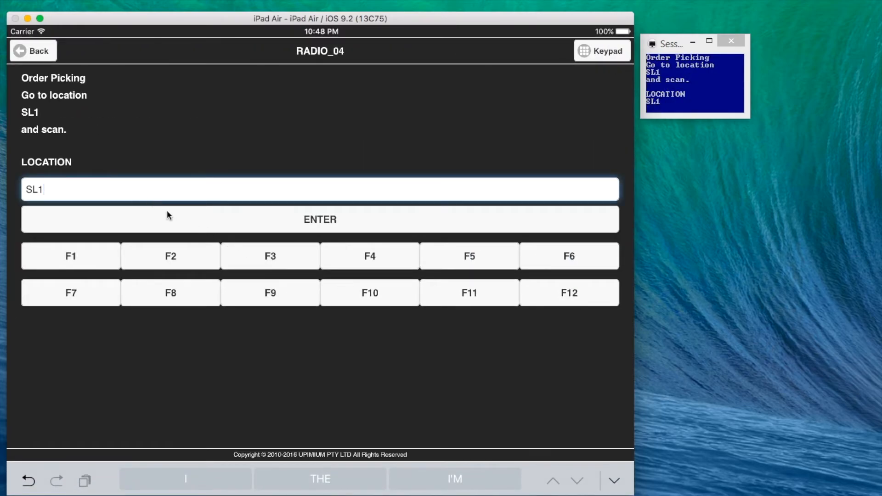
left_click(320, 219)
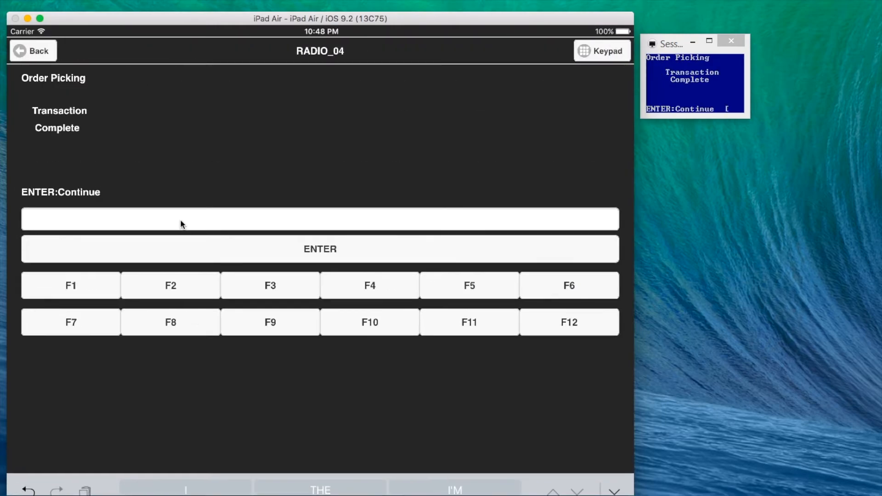